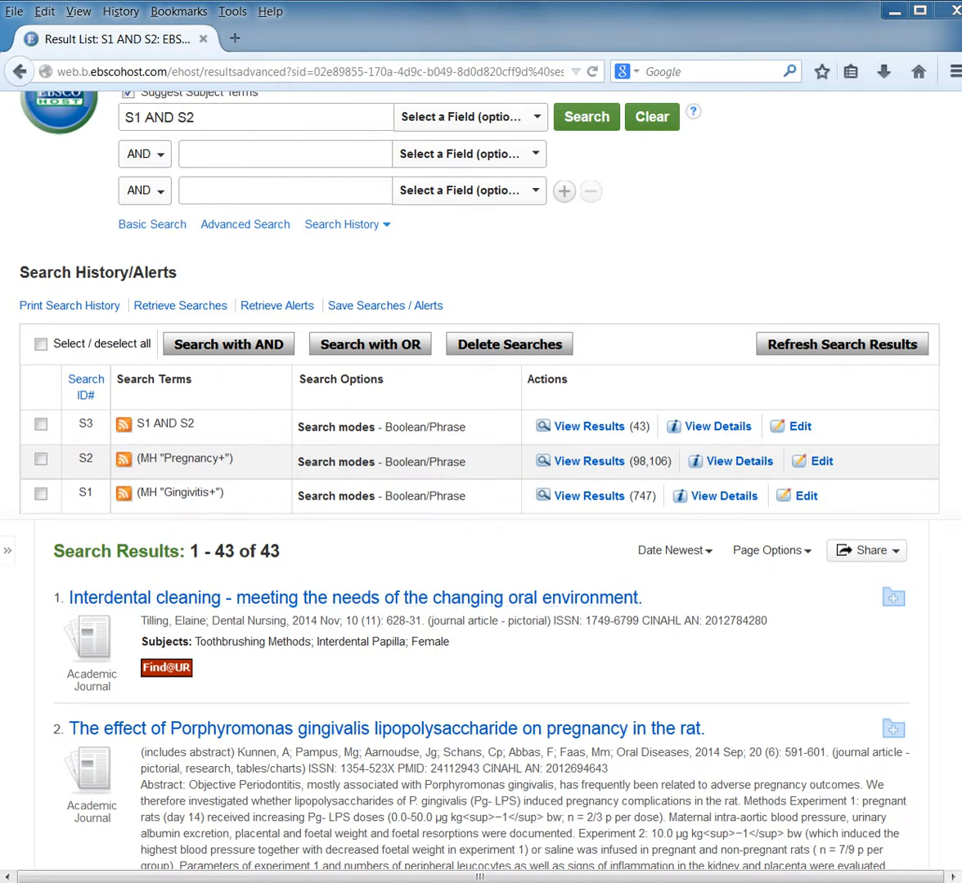
Open result 3's Detailed Record and read its authors, subjects, abstract and ISSN.
scroll(down, 3)
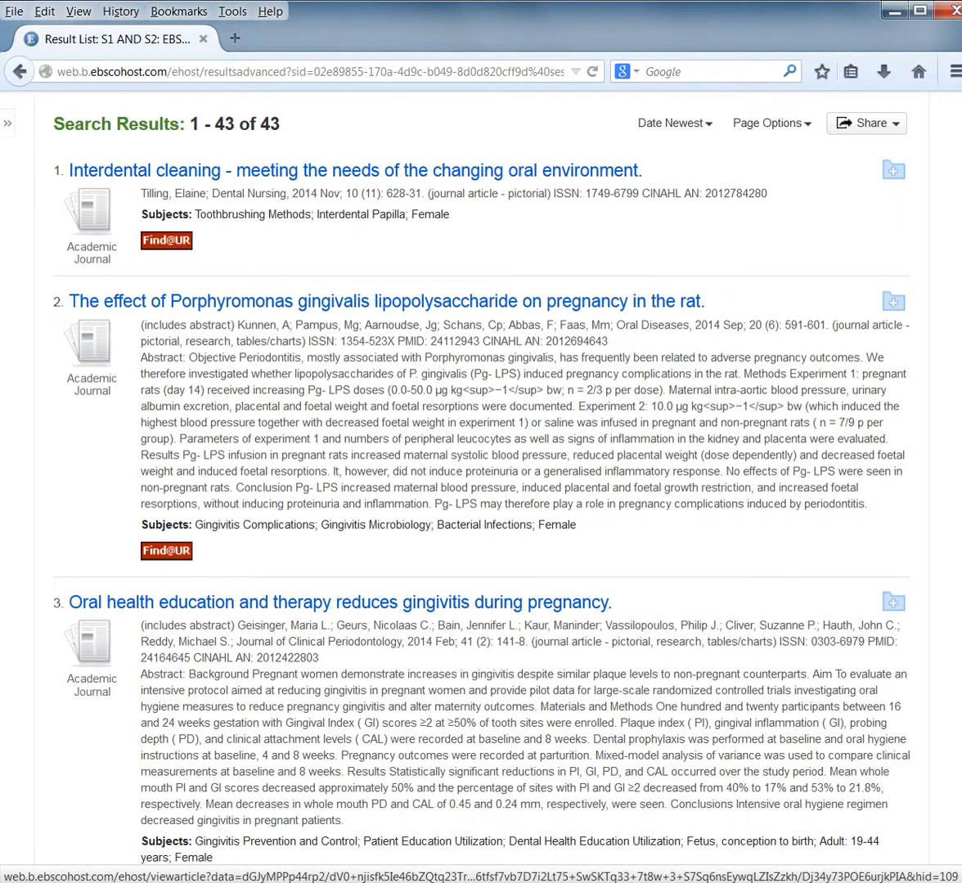
scroll(down, 3)
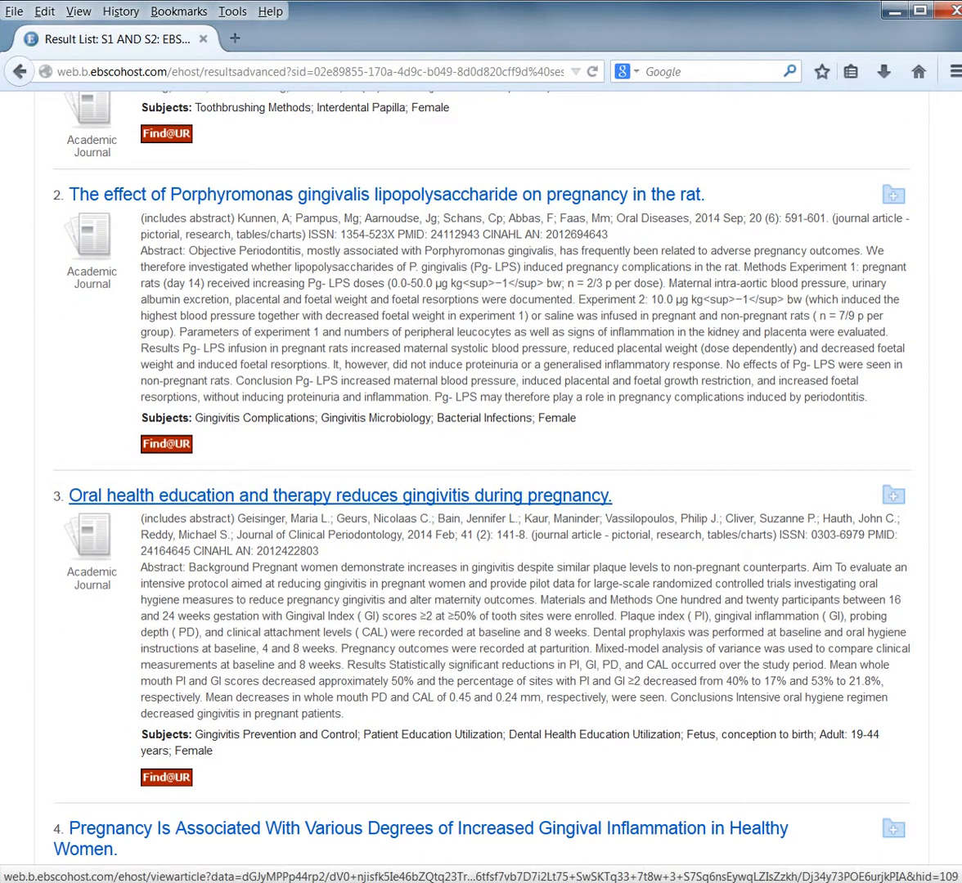
mouse_move(340, 496)
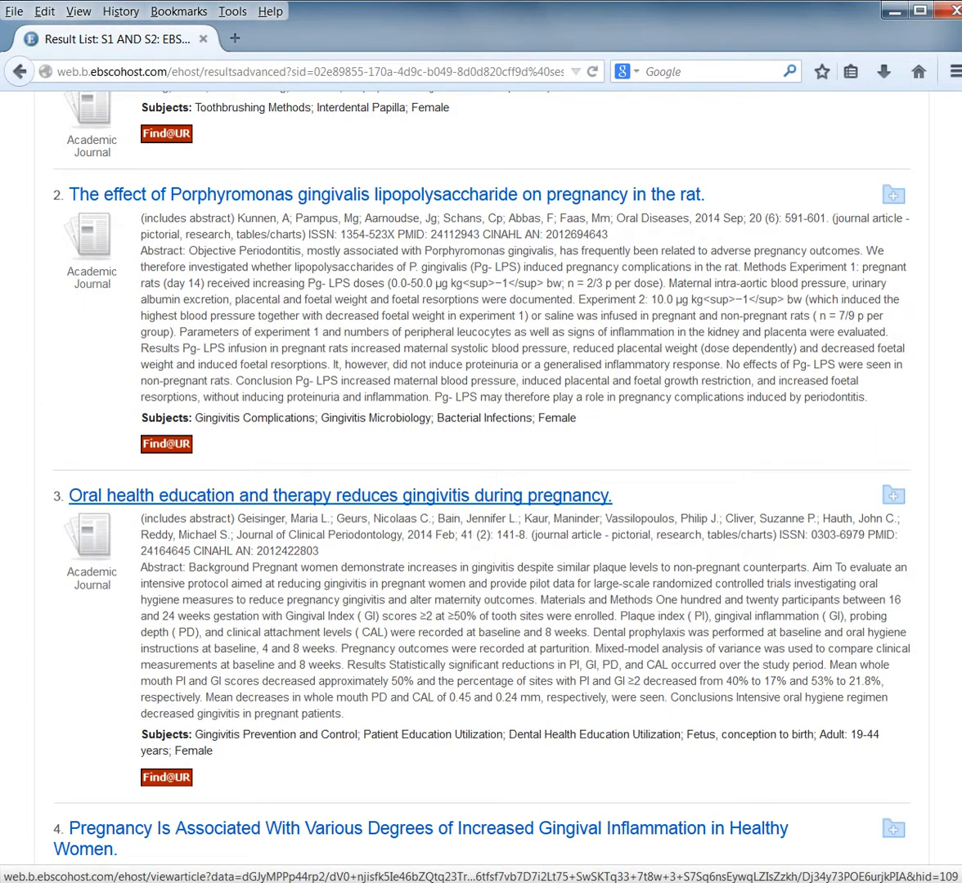
click(340, 495)
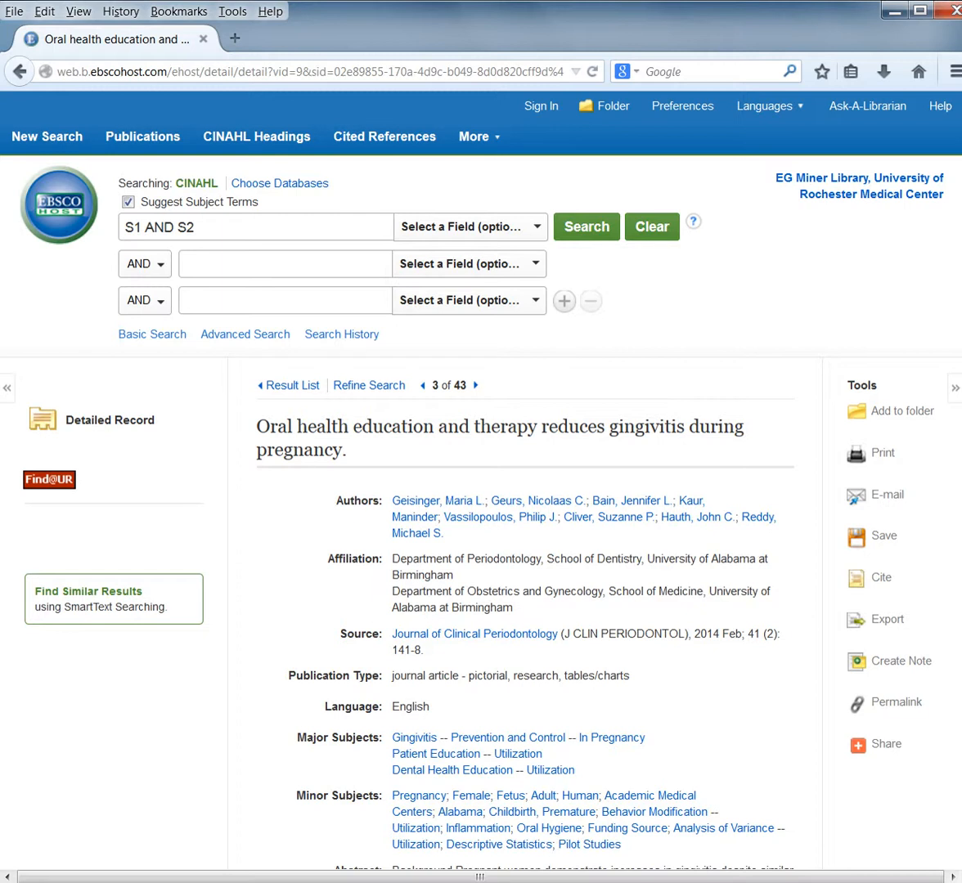
scroll(down, 3)
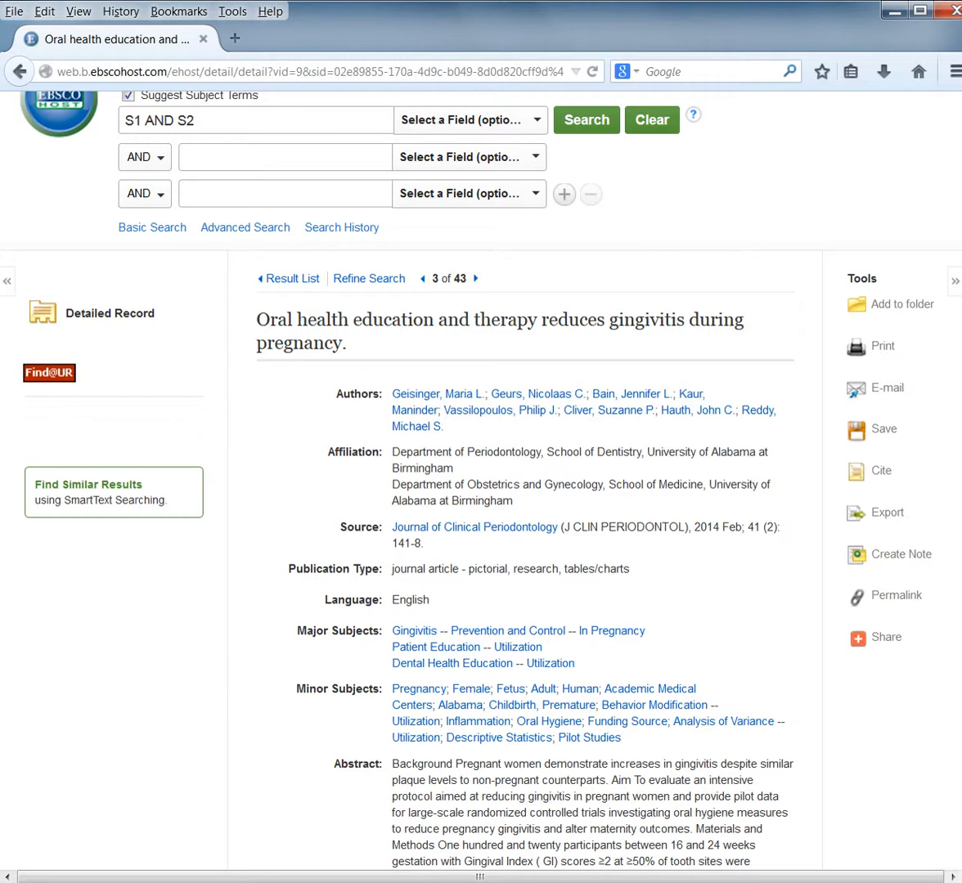
scroll(down, 3)
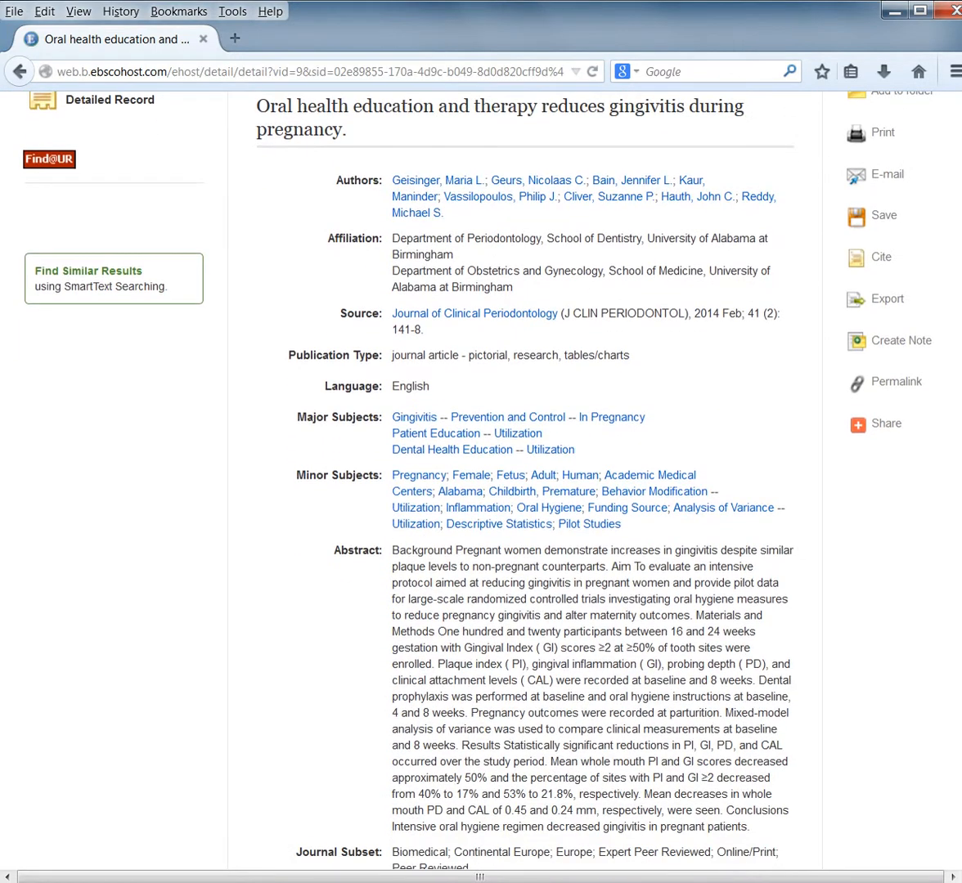
scroll(down, 3)
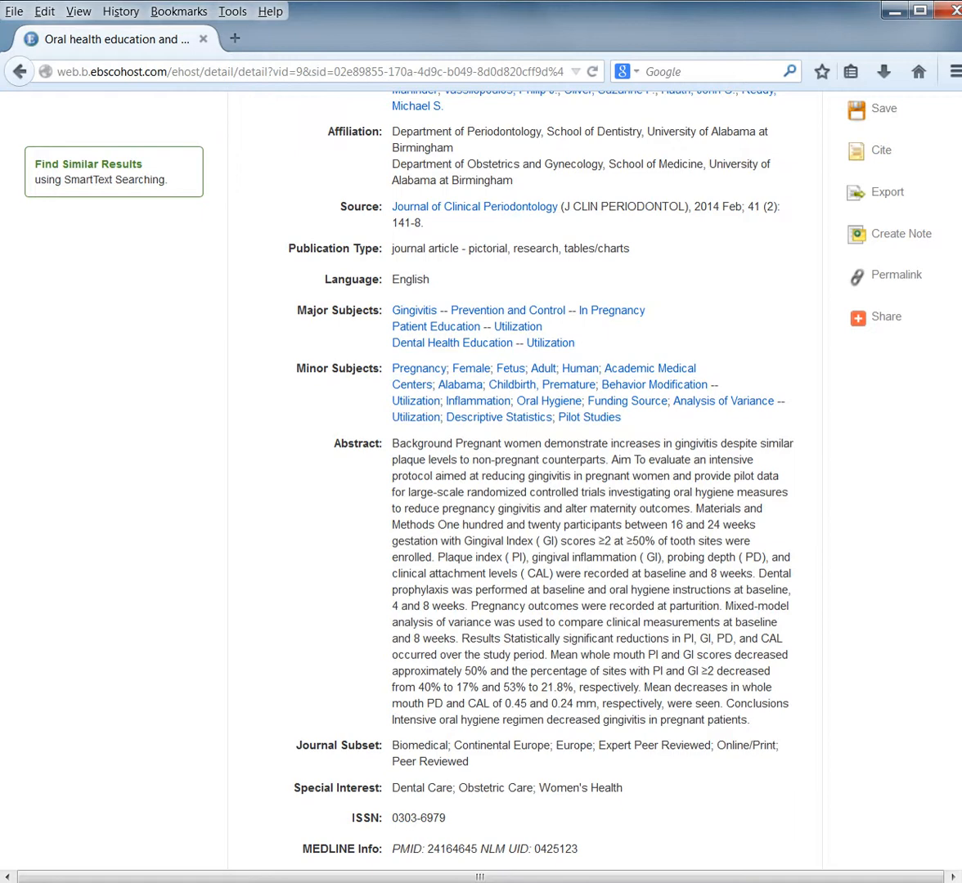
scroll(down, 3)
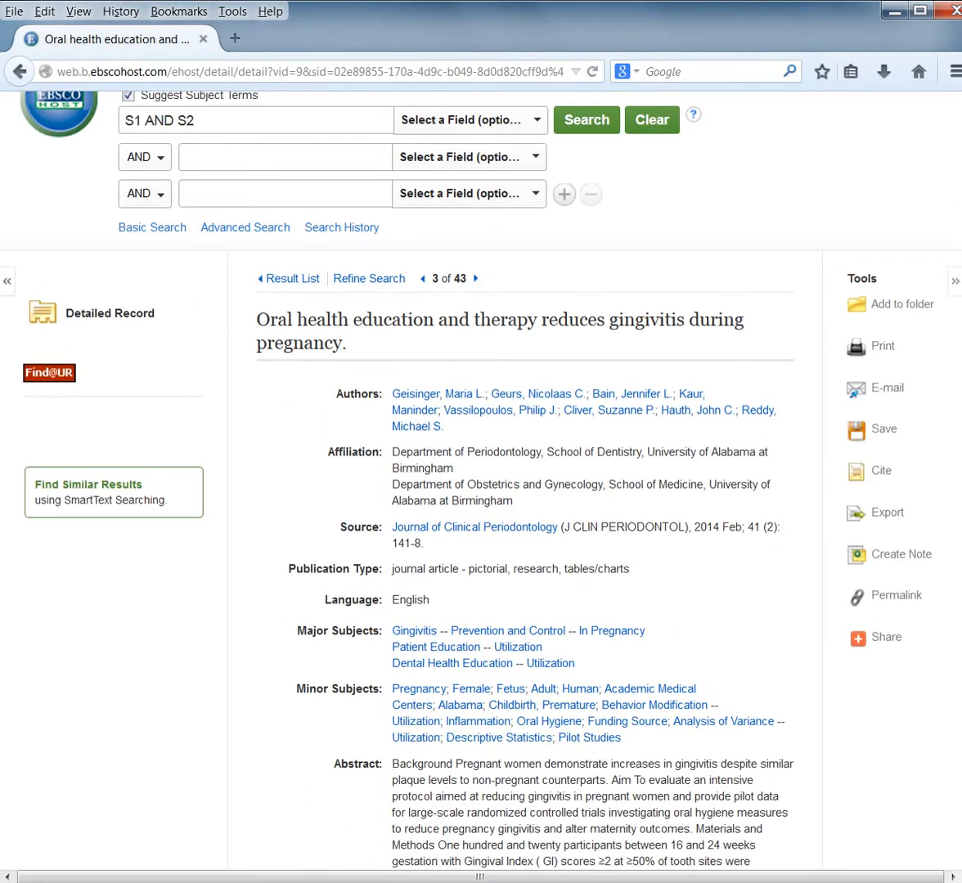
mouse_move(49, 373)
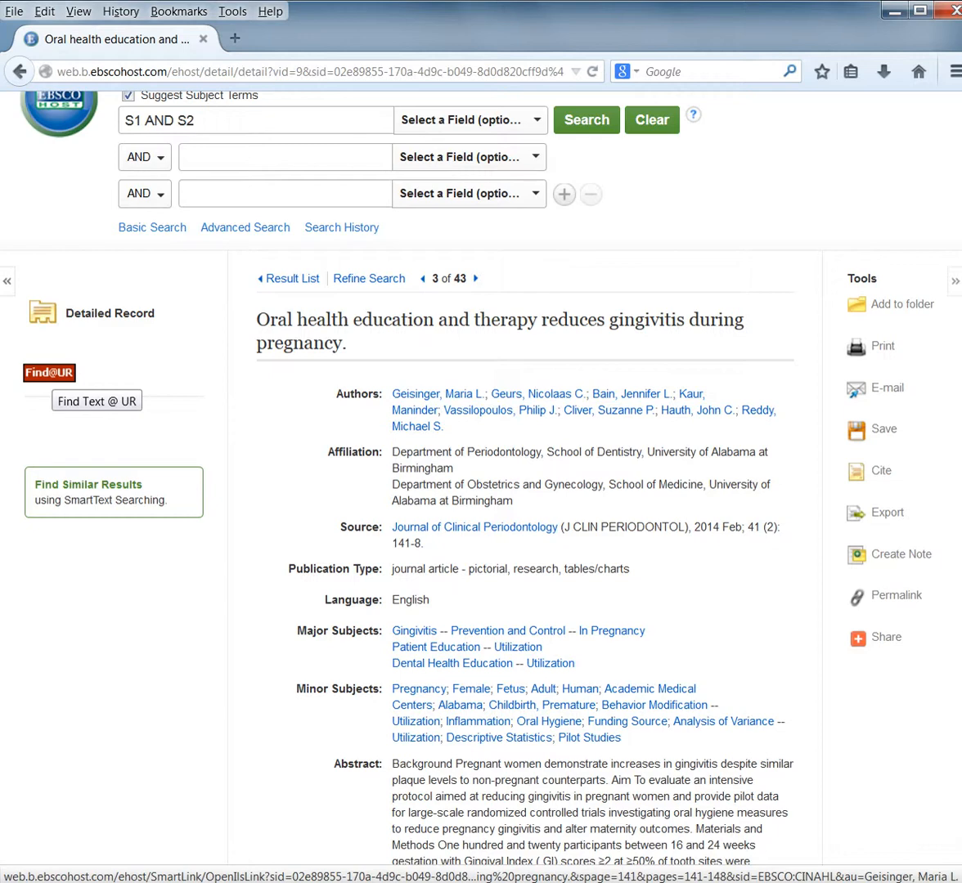
right_click(49, 373)
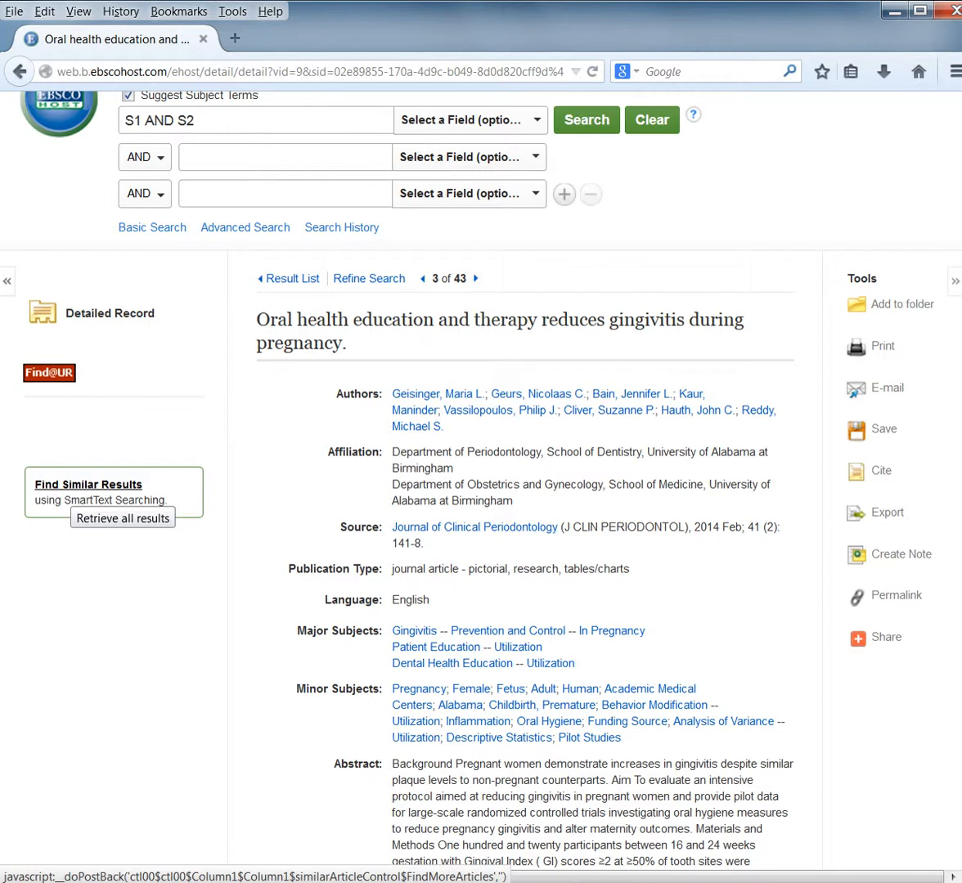
Run Find Similar Results (SmartText Searching) and browse the 218,111 returned articles.
click(122, 517)
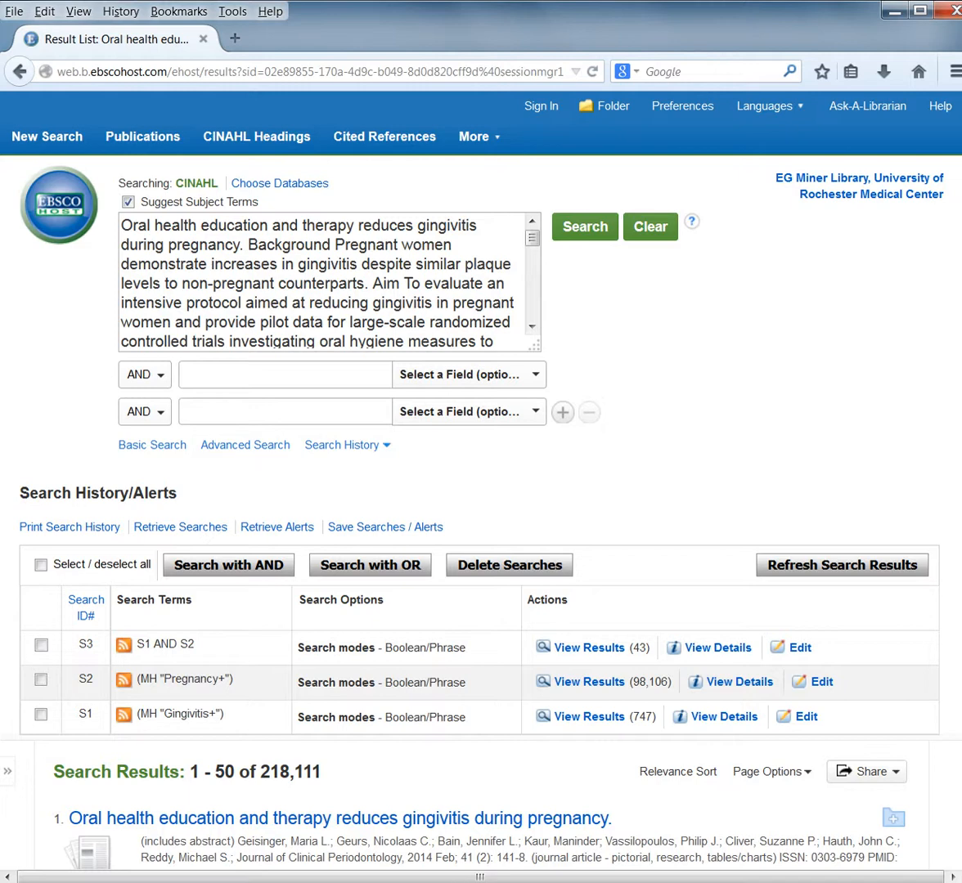
scroll(down, 3)
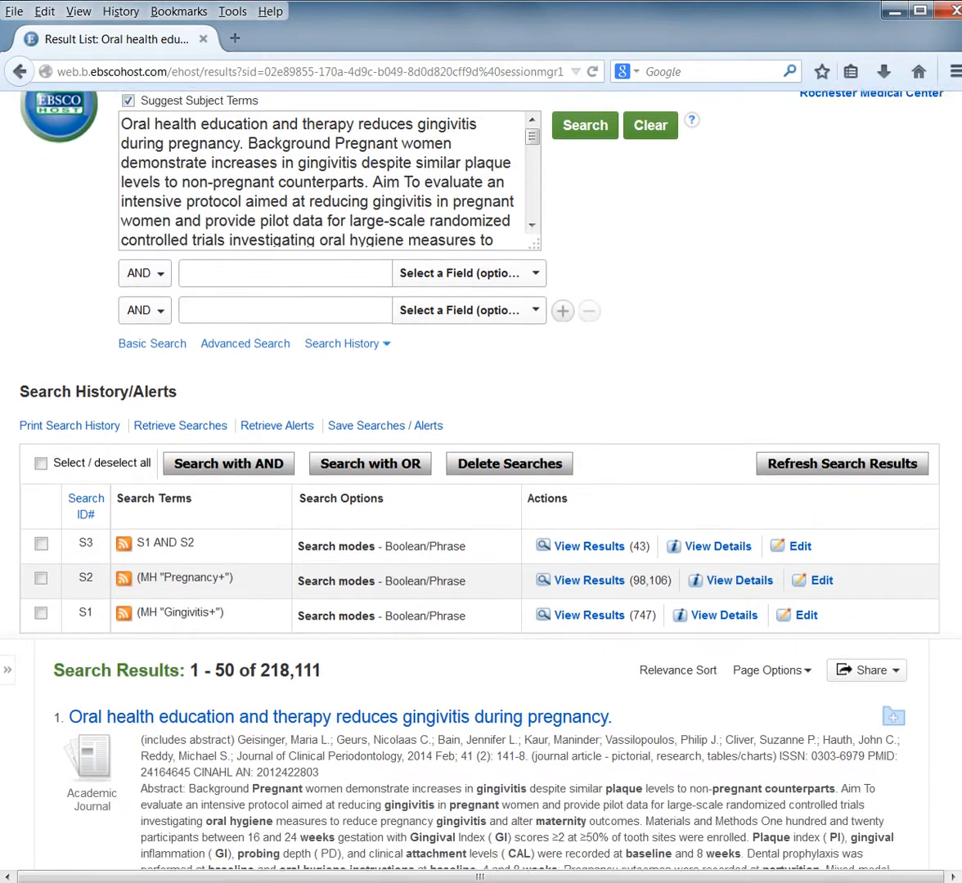
scroll(down, 3)
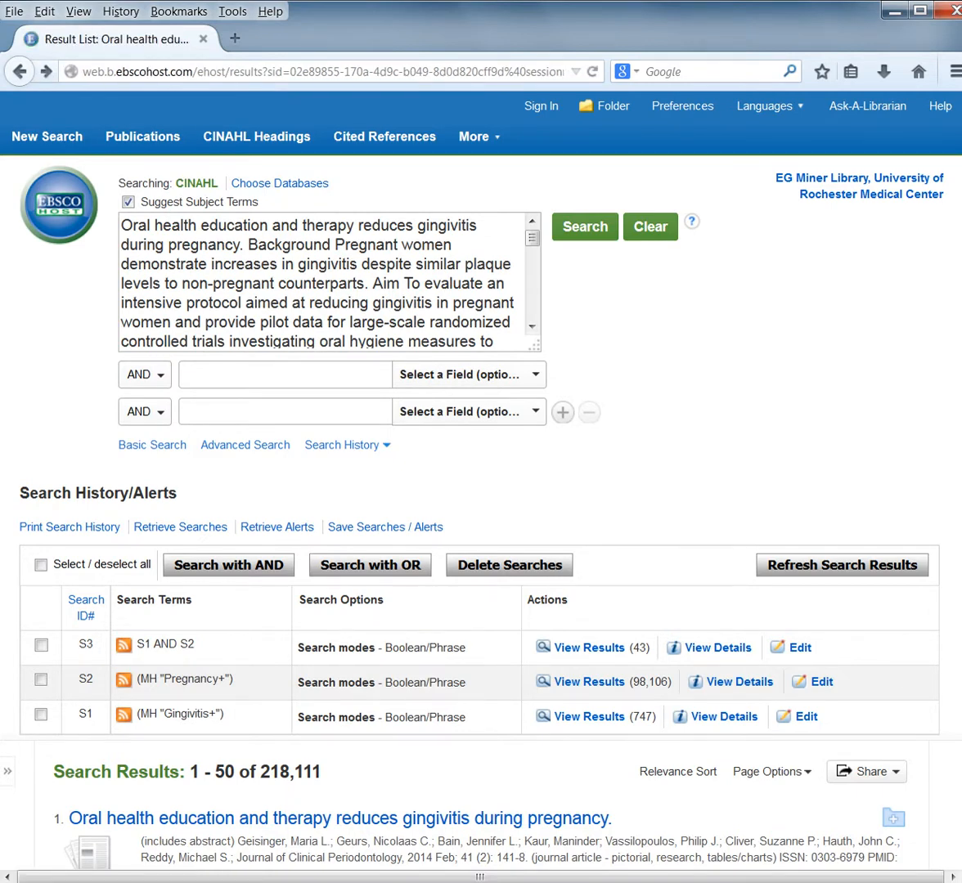
Go back to result 3's Detailed Record and view its authors, subjects and abstract.
click(341, 818)
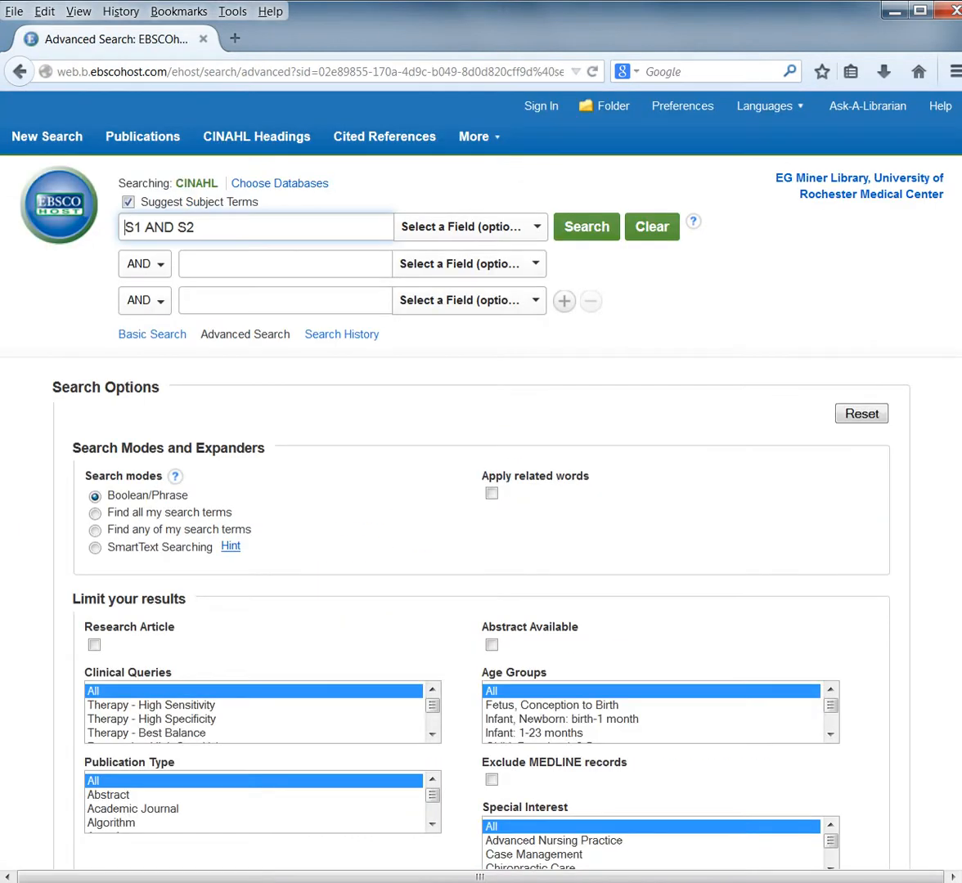
scroll(down, 3)
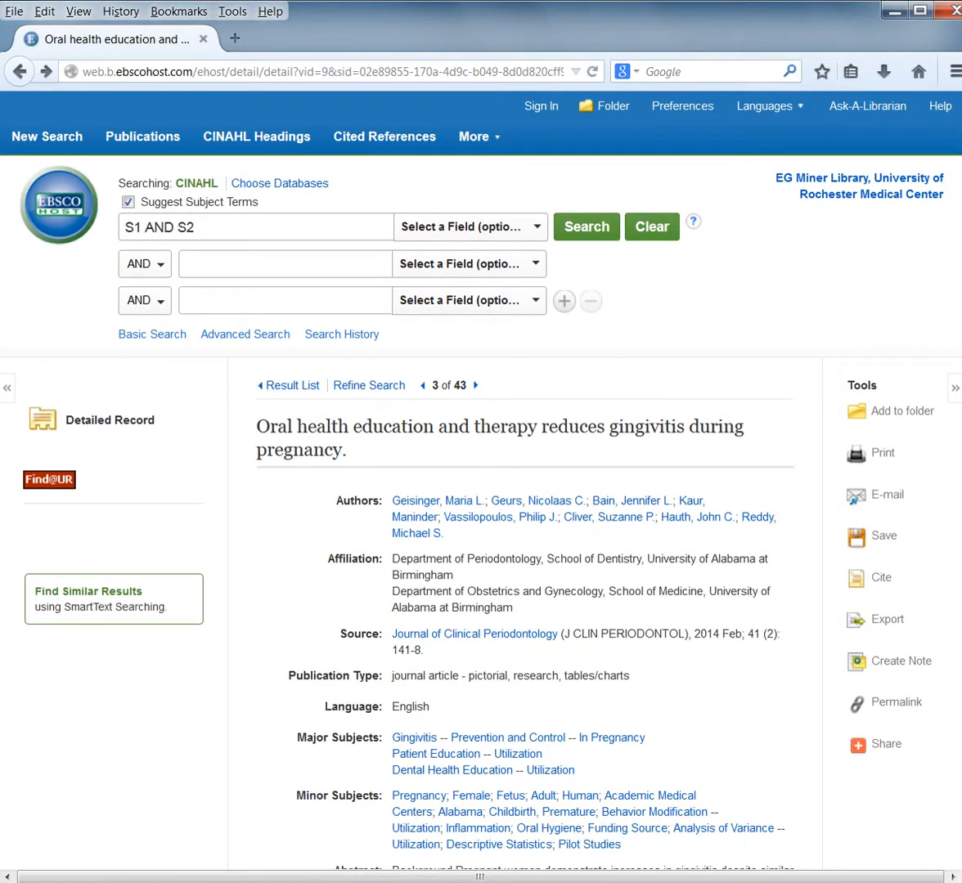
scroll(down, 3)
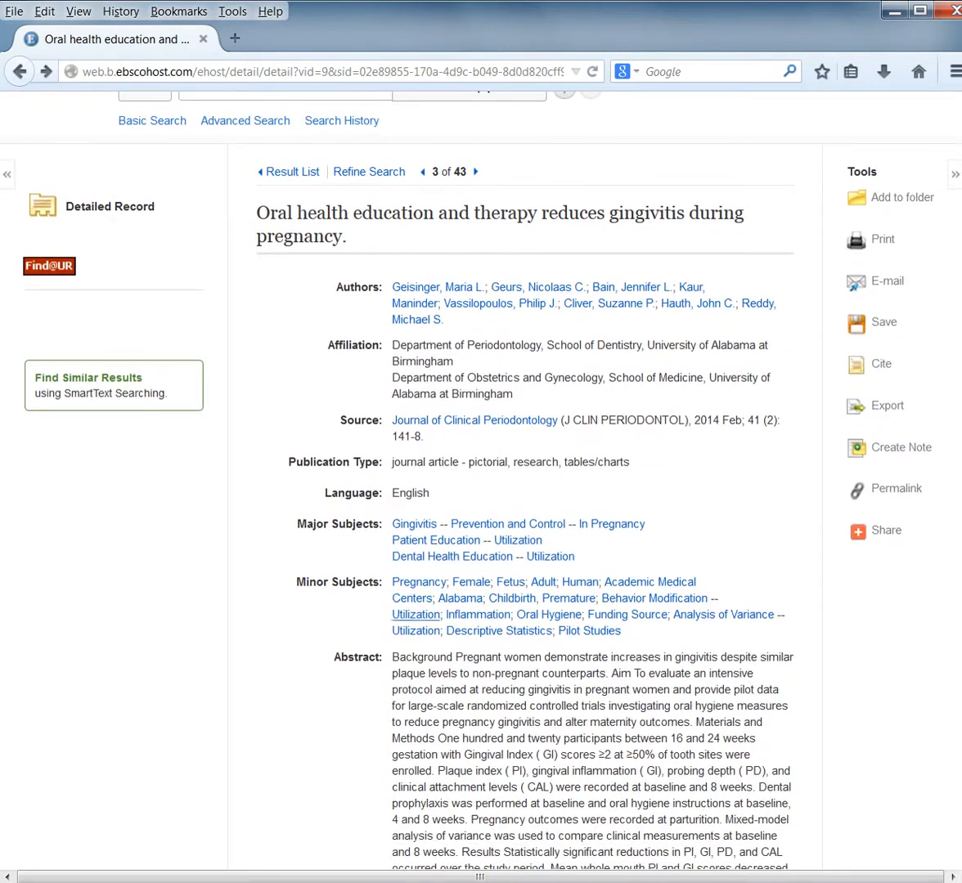